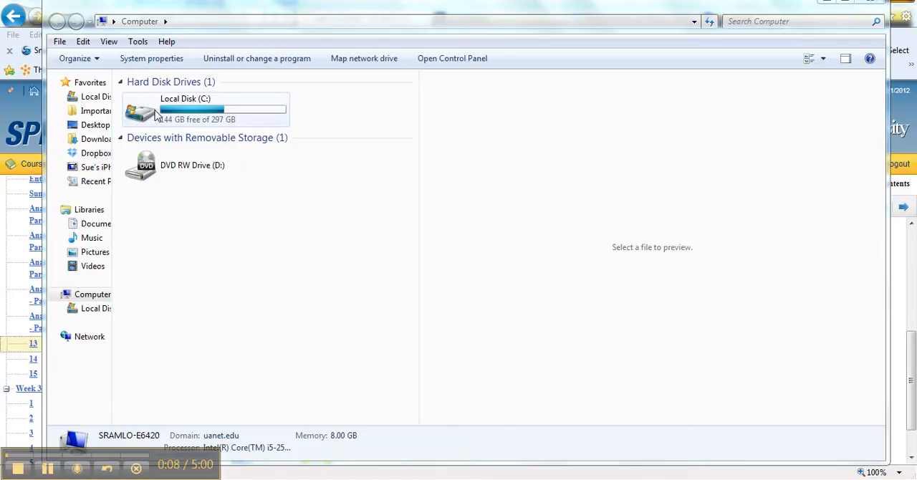
Step: Open Local Disk (C:) and then the PQMethod folder in Windows Explorer
double_click(208, 111)
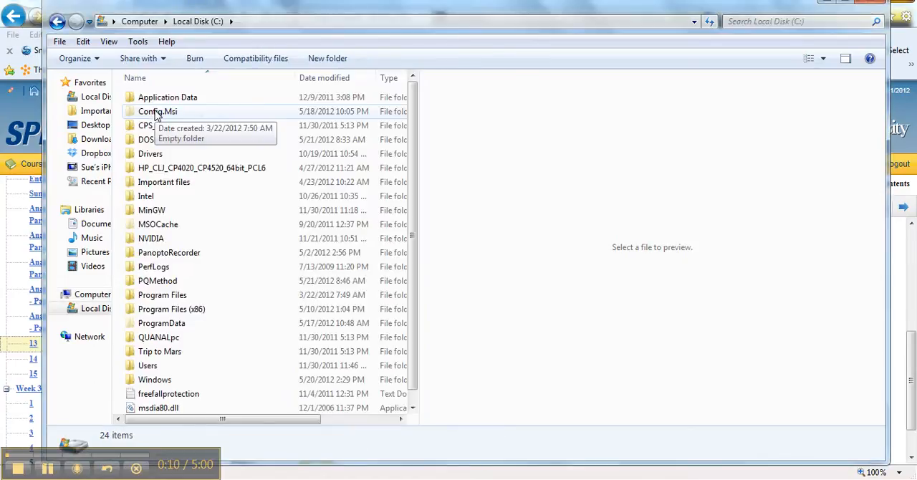
mouse_move(157, 280)
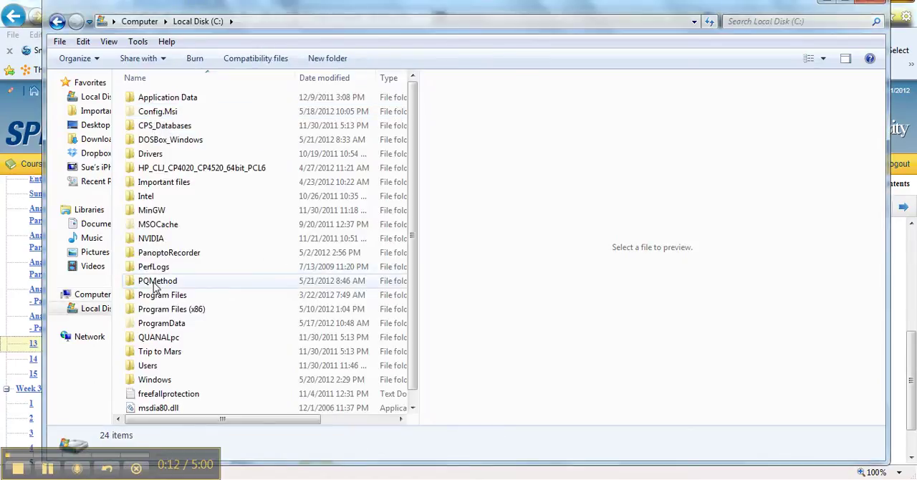
double_click(157, 281)
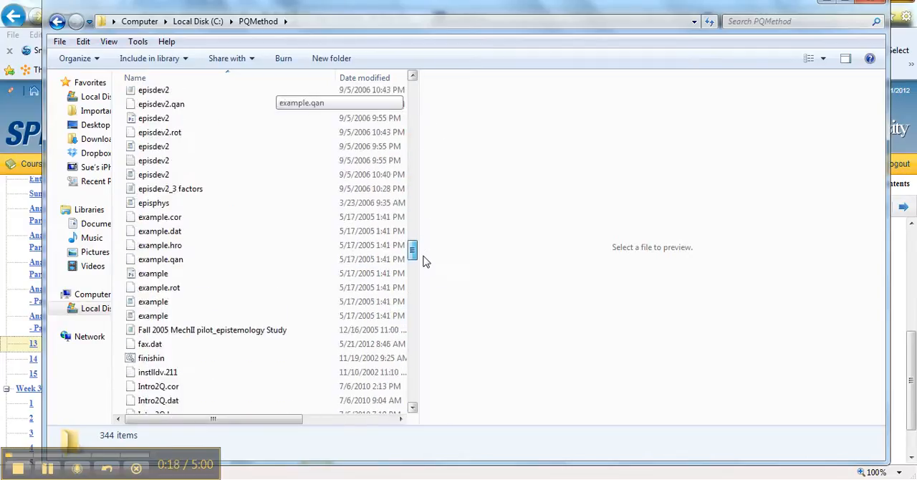
Step: Scroll to the QW2012 project files and check the types of the first two
scroll(down, 3)
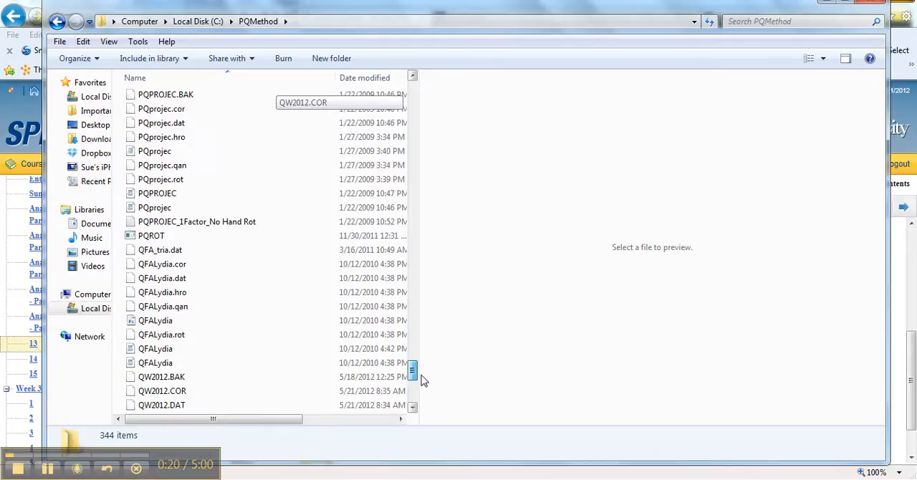
scroll(down, 3)
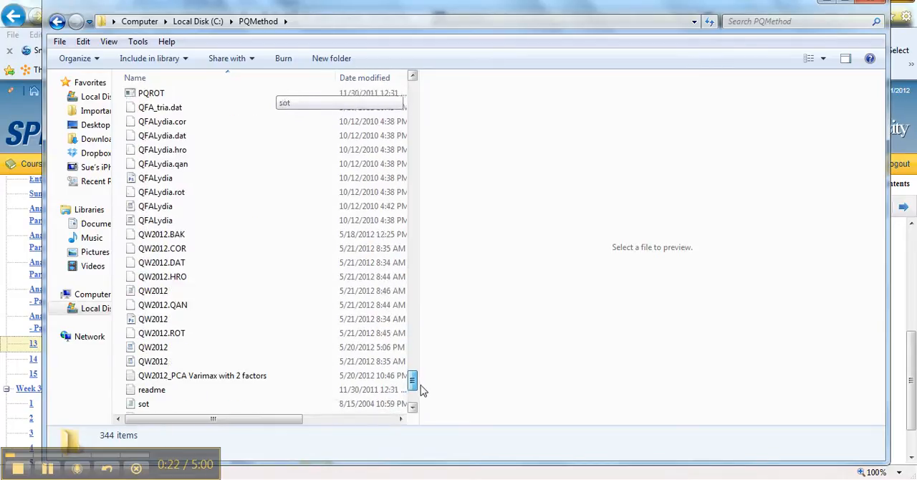
scroll(down, 3)
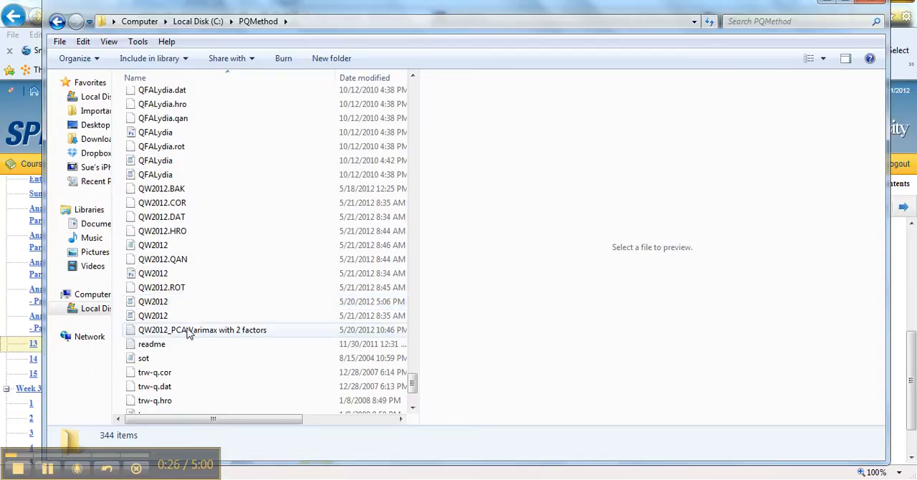
mouse_move(189, 331)
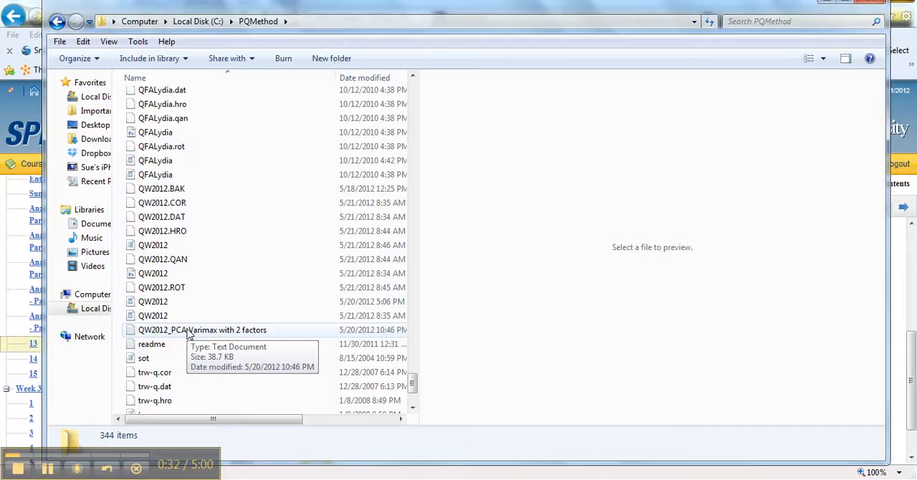
mouse_move(180, 315)
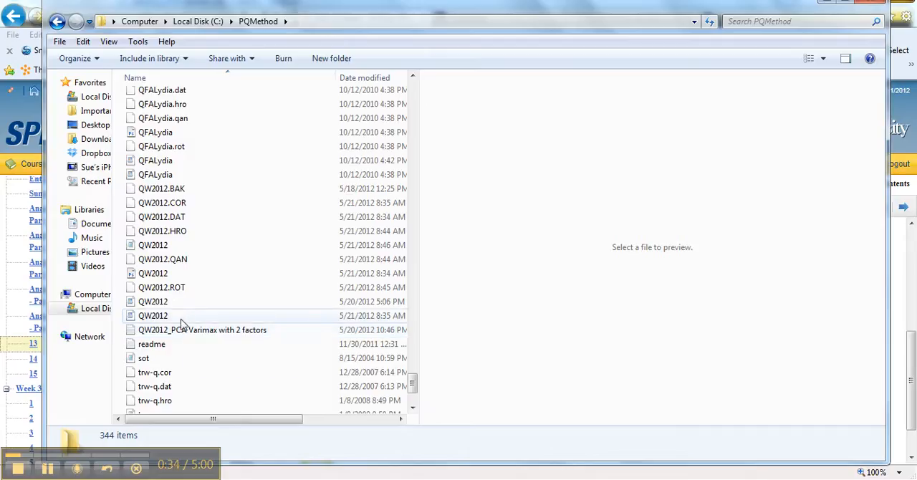
mouse_move(180, 315)
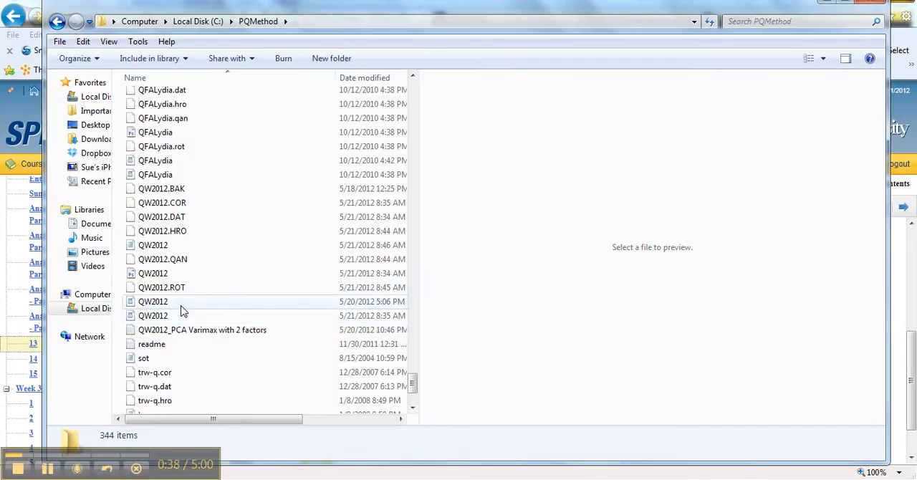
click(152, 301)
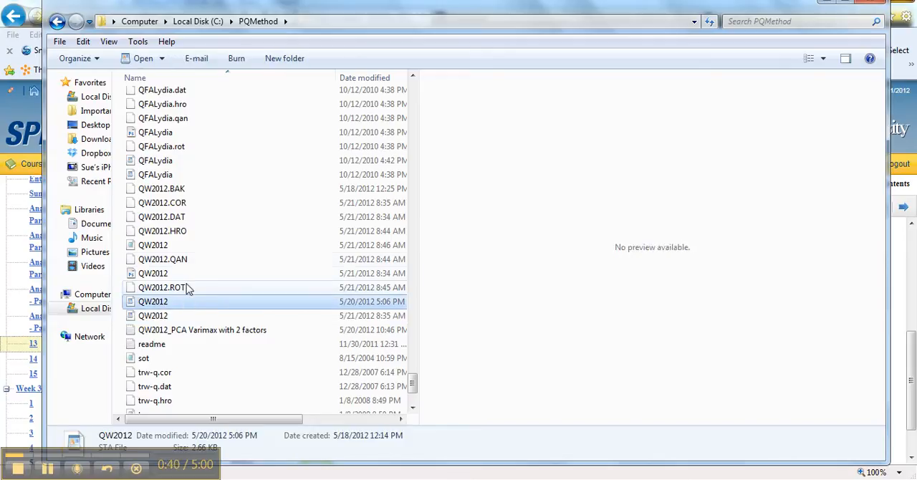
click(152, 273)
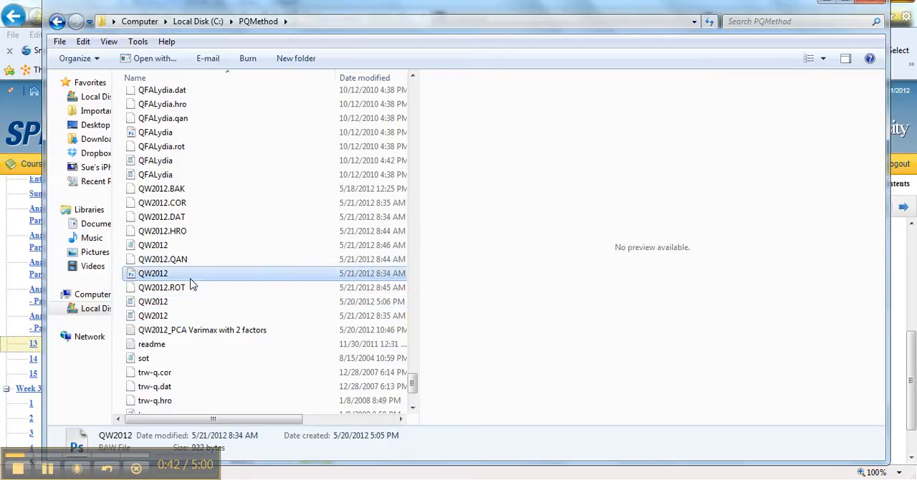
mouse_move(198, 279)
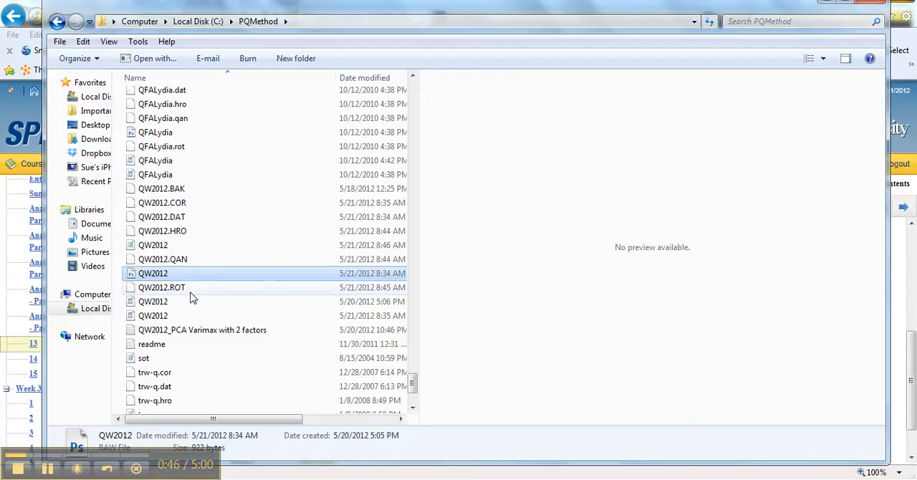
Step: Check the STA and UNR files, then select the QW2012 LIS list file
click(152, 301)
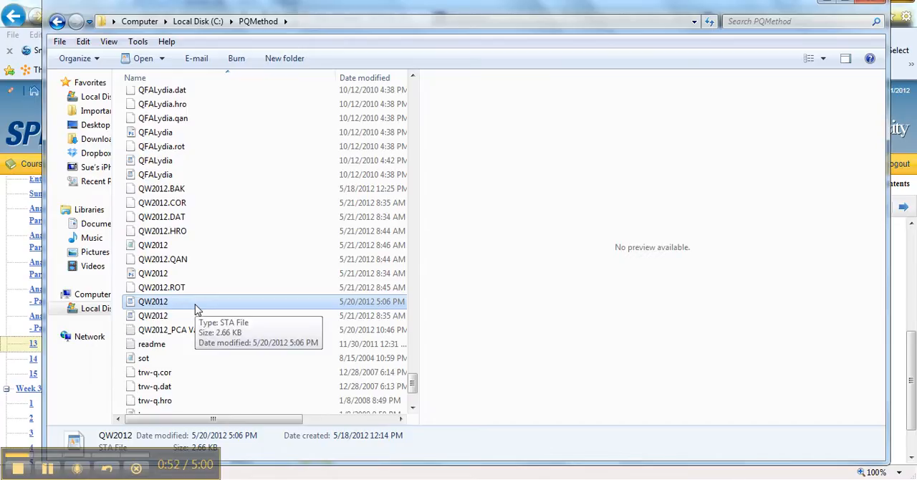
click(152, 315)
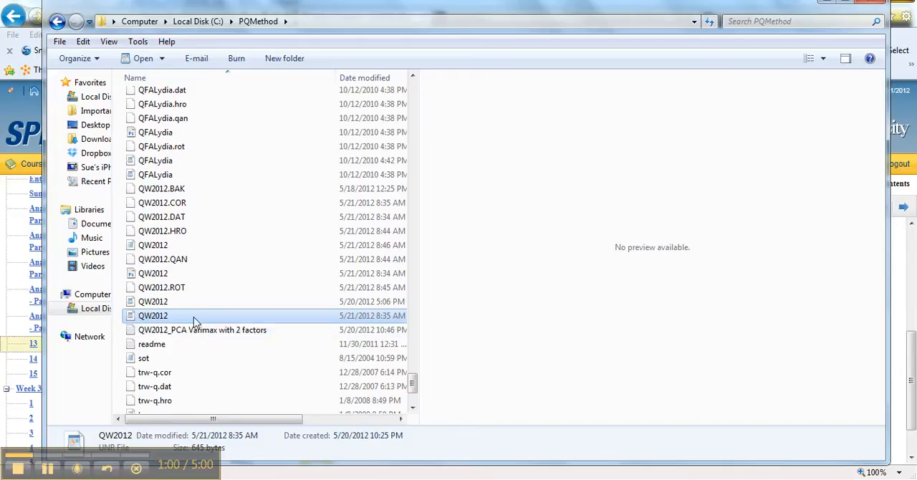
mouse_move(203, 250)
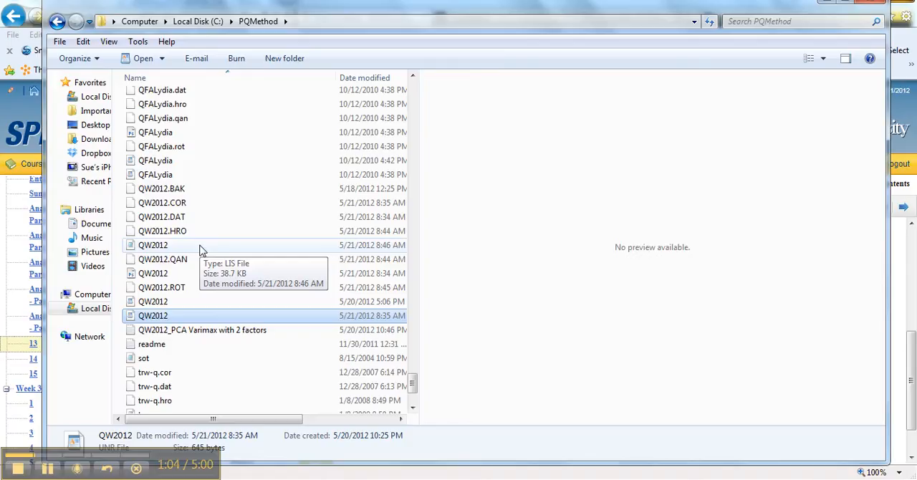
click(151, 245)
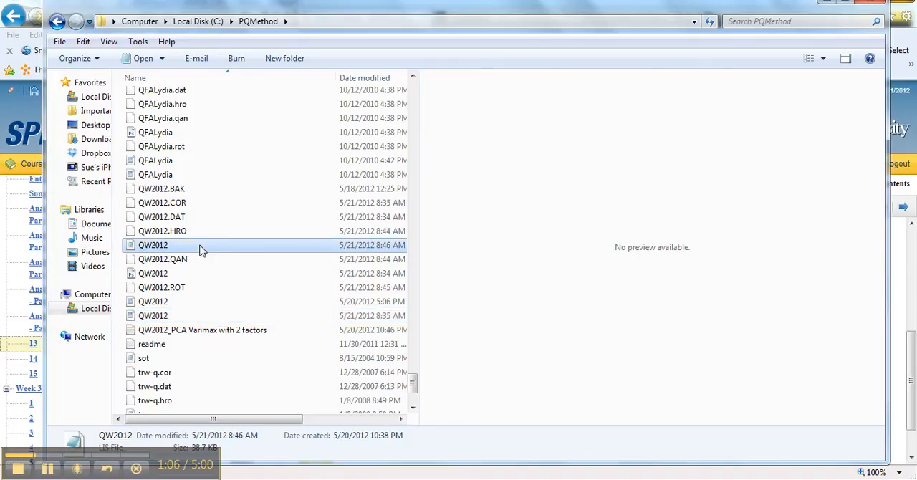
Step: Open the QW2012 LIS file in Notepad showing its correlation and factor matrices
double_click(151, 245)
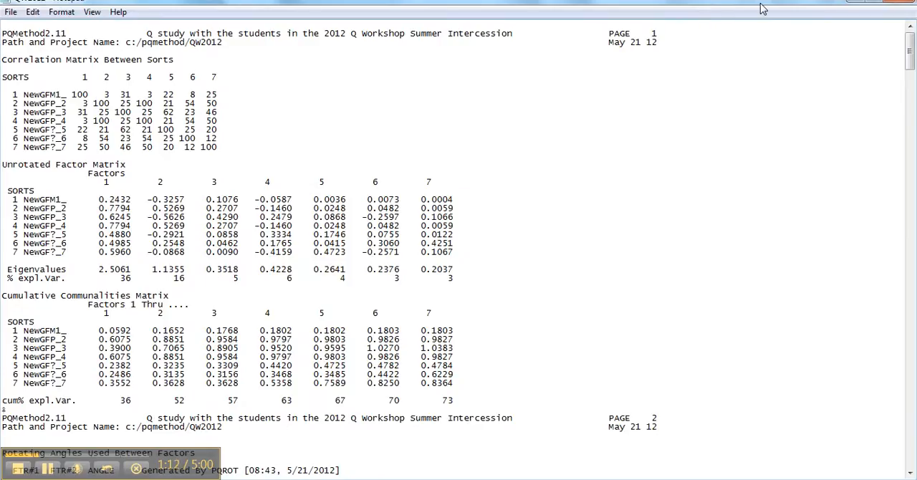
mouse_move(713, 42)
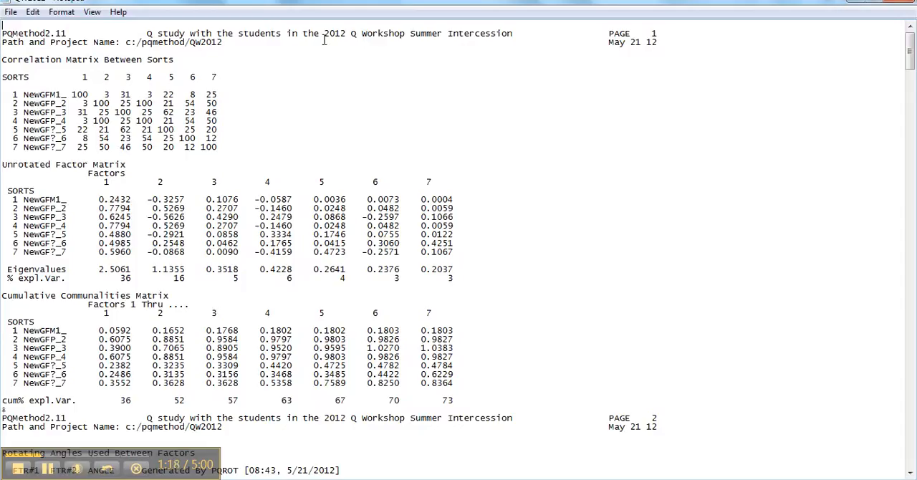
click(12, 12)
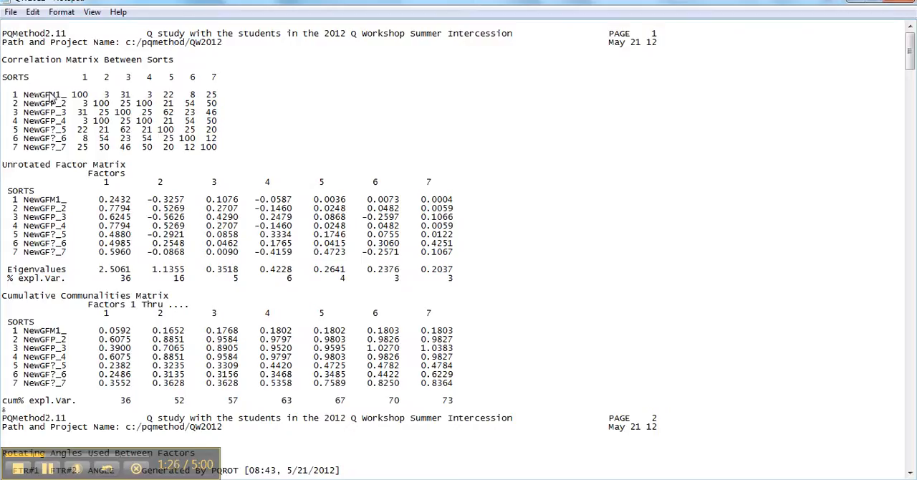
Step: Set the Notepad page setup to Landscape orientation and confirm
click(11, 11)
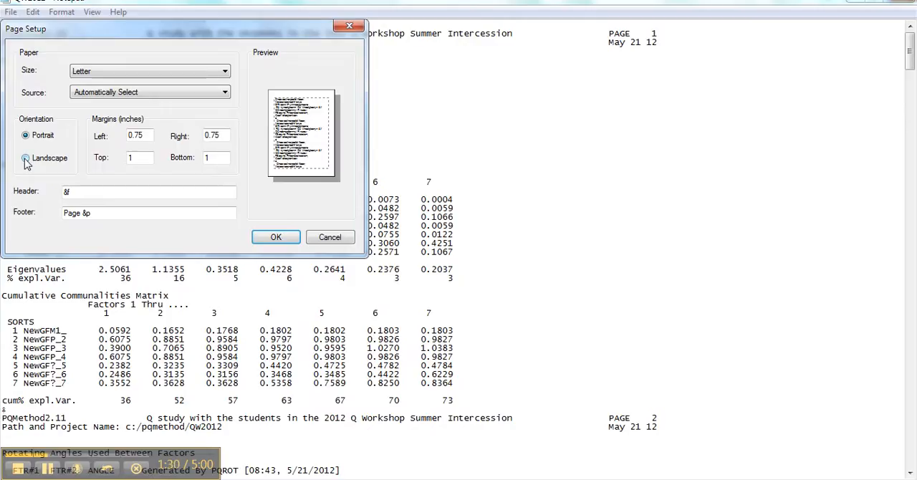
click(26, 158)
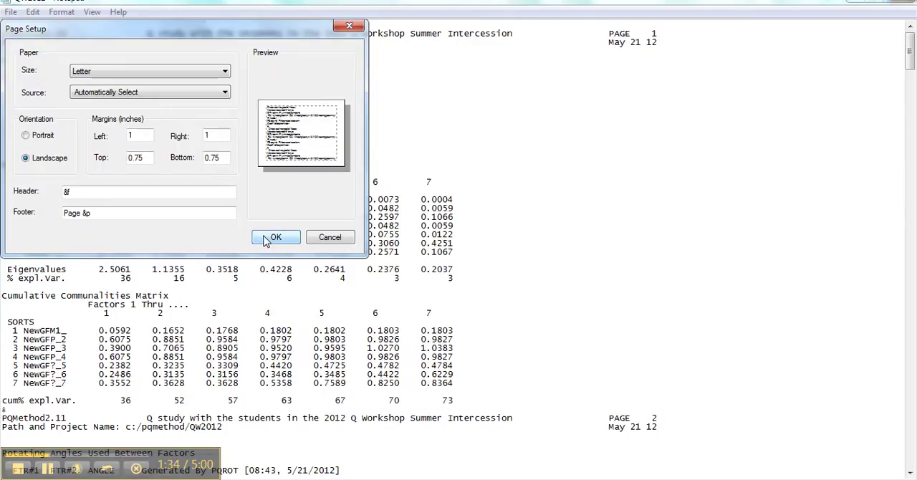
click(275, 238)
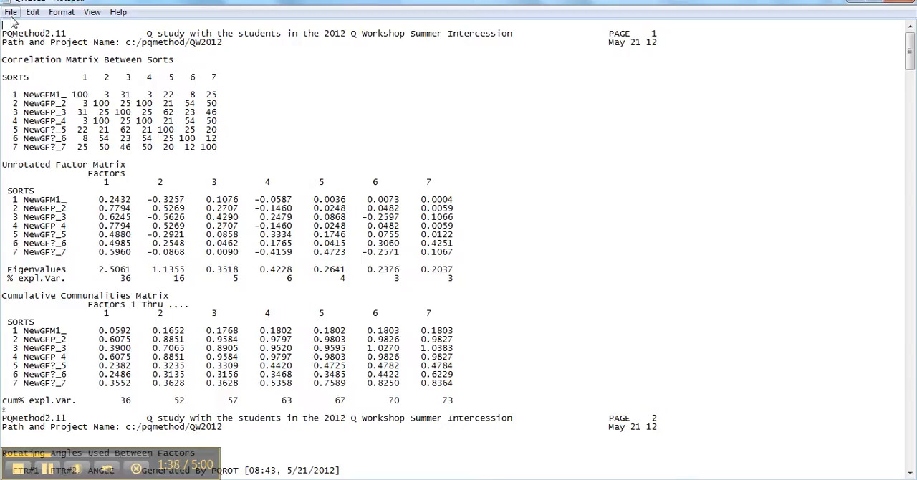
Step: Save as text file QW2012_Centroid_Hand Rotation_2 Factors_Ramlo 5-21-2012 in PQMethod
click(11, 11)
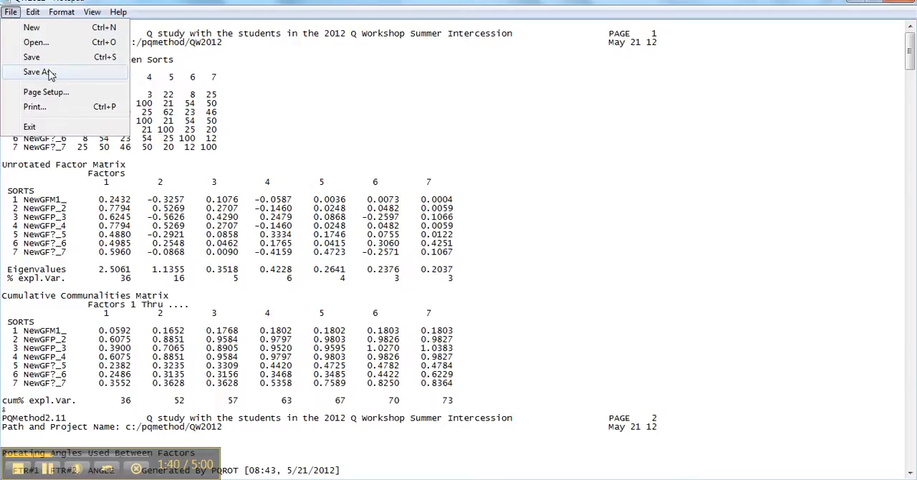
click(40, 71)
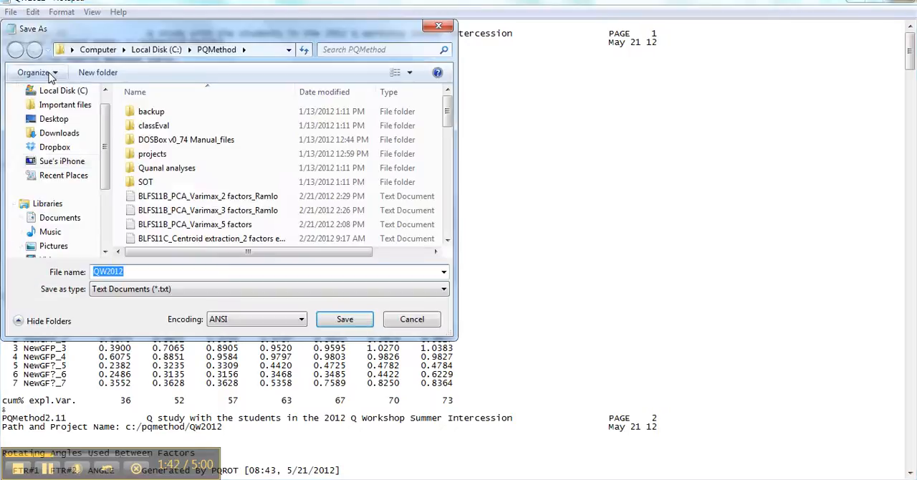
click(137, 272)
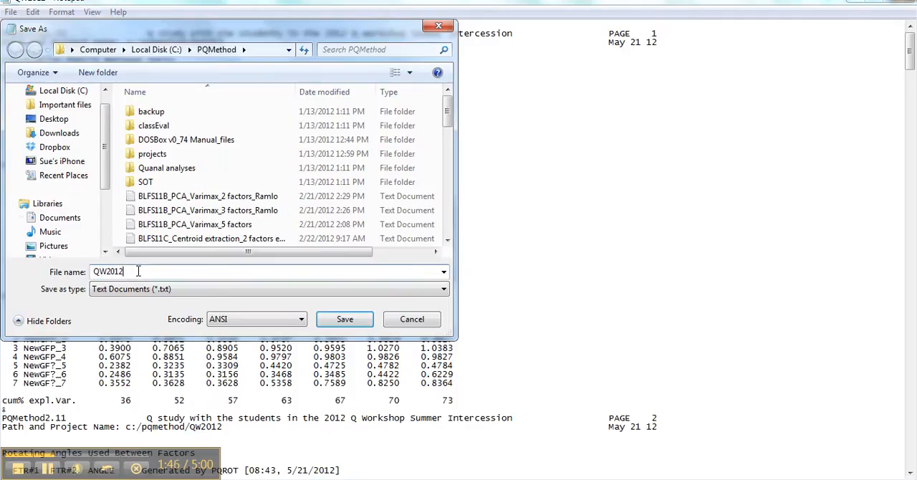
text(_C)
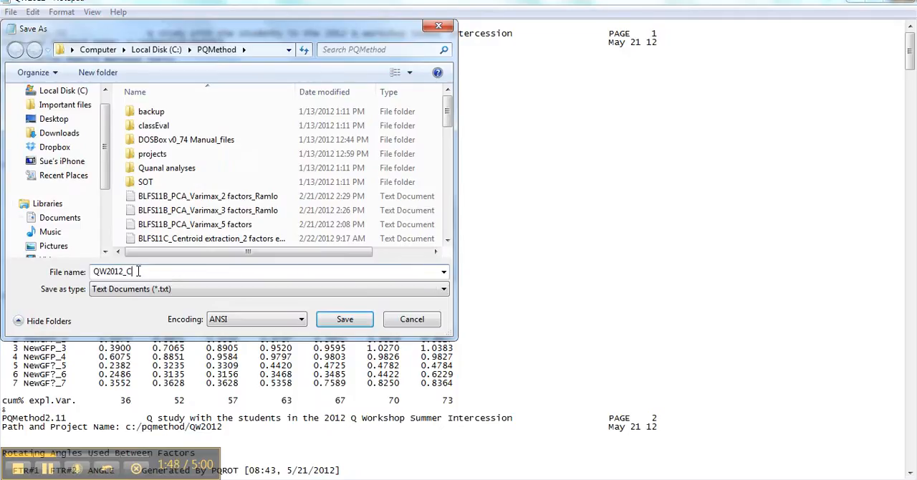
text(entroid_)
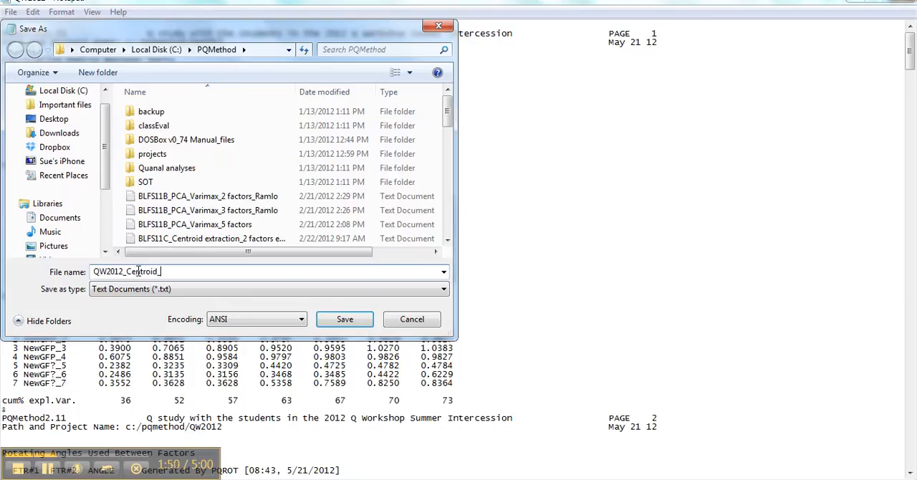
text(Hand Rot)
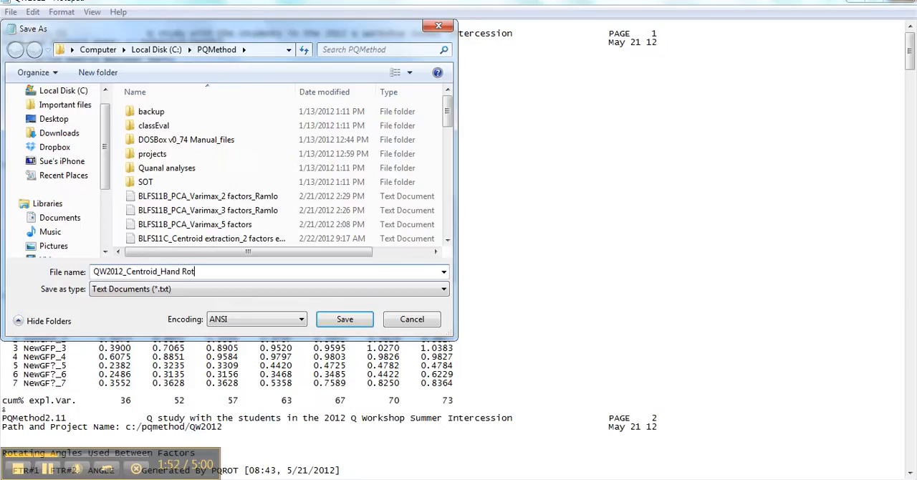
text(ation_2)
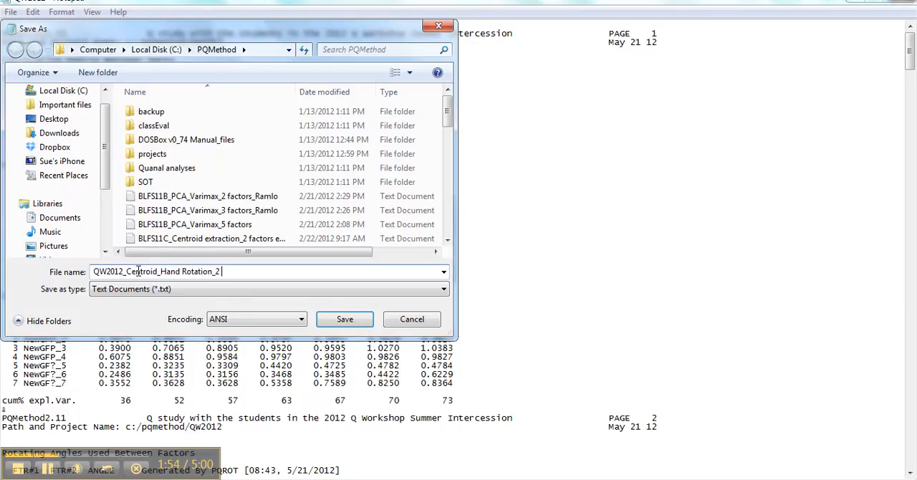
text(Factor)
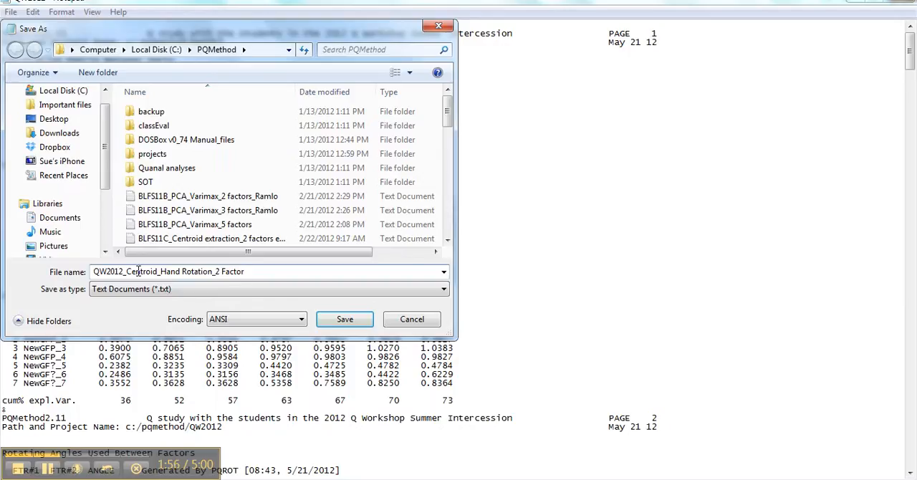
text(s)
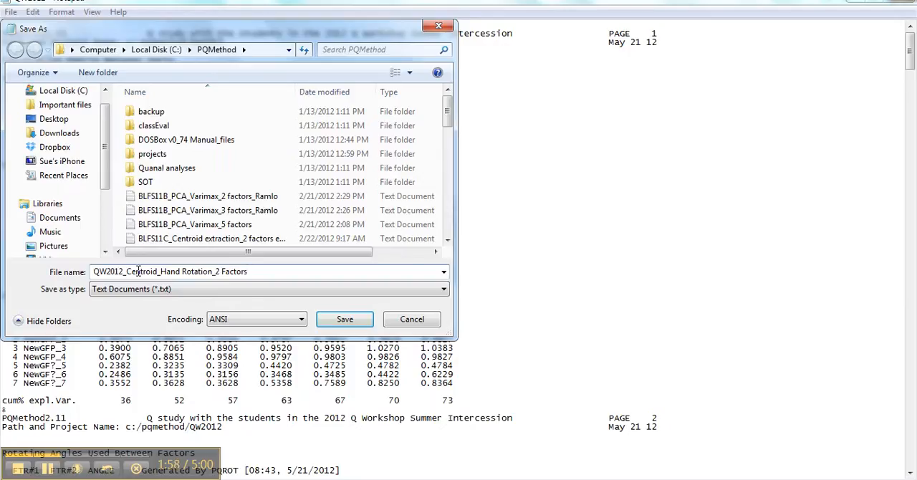
text(_Ramlo)
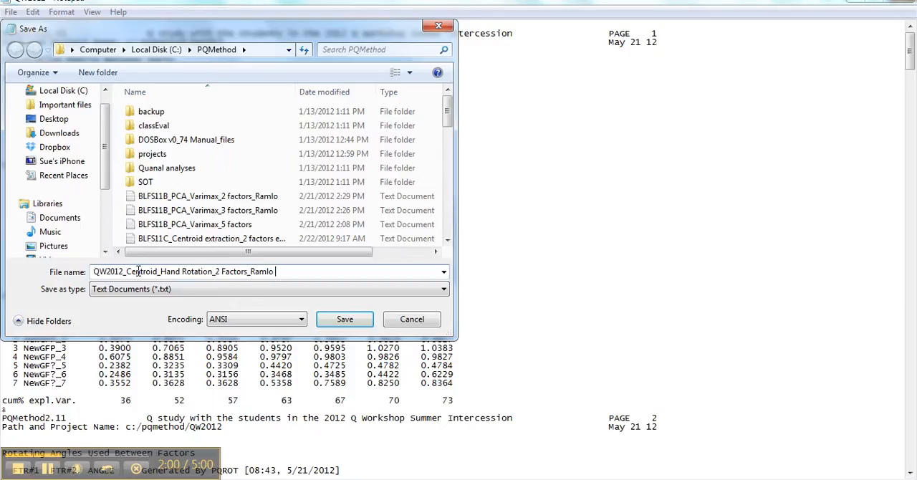
text(5-21)
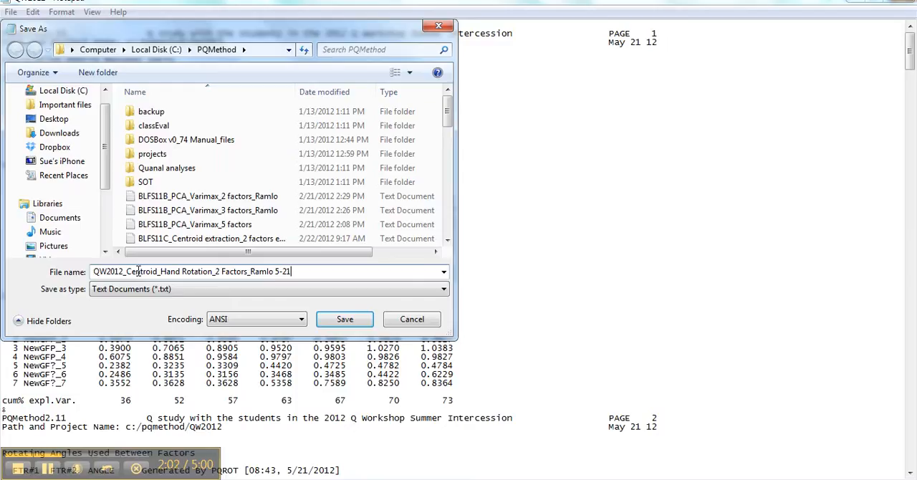
text(-2012)
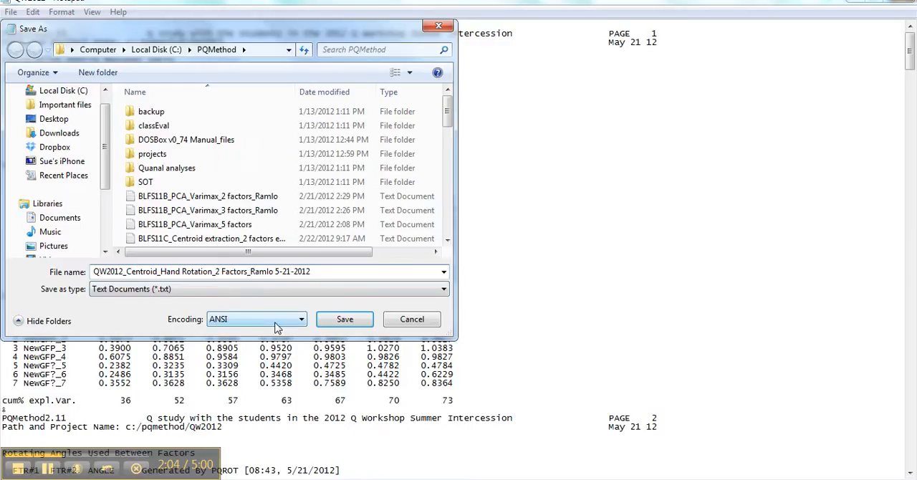
click(344, 318)
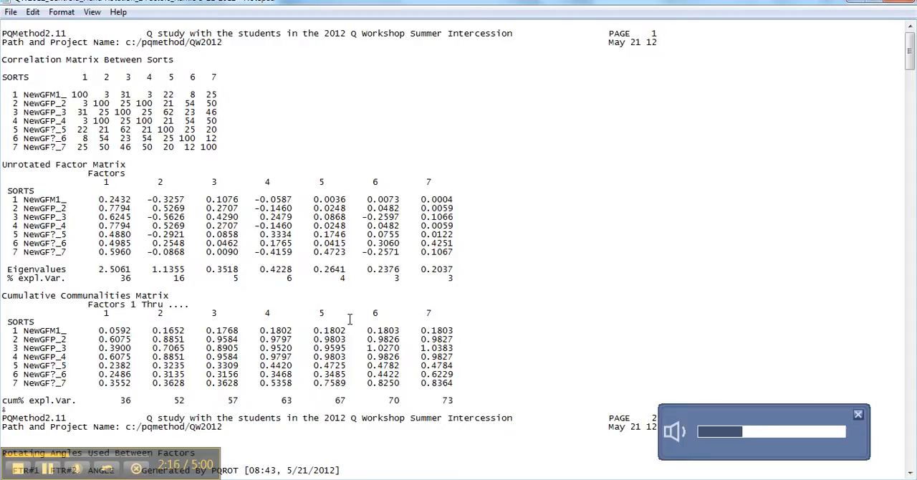
mouse_move(3, 50)
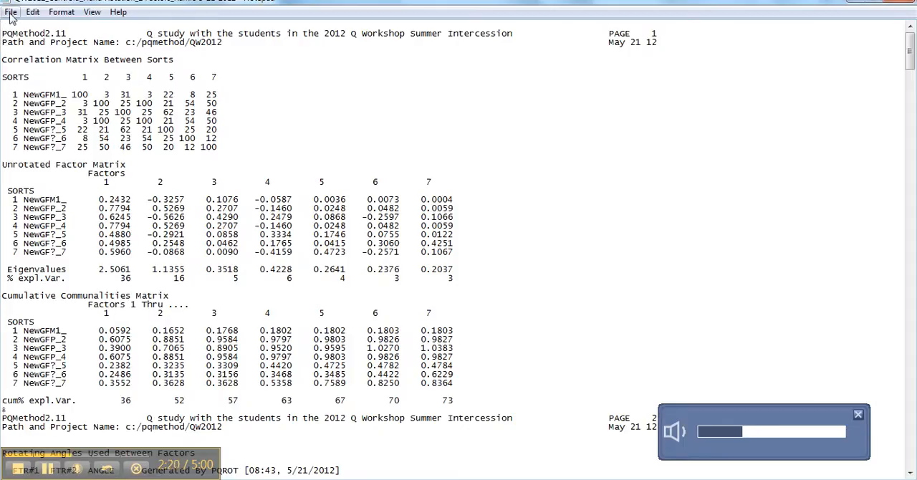
Step: Print the output via the Adobe PDF printer and save the PDF in the PQMethod folder
click(12, 11)
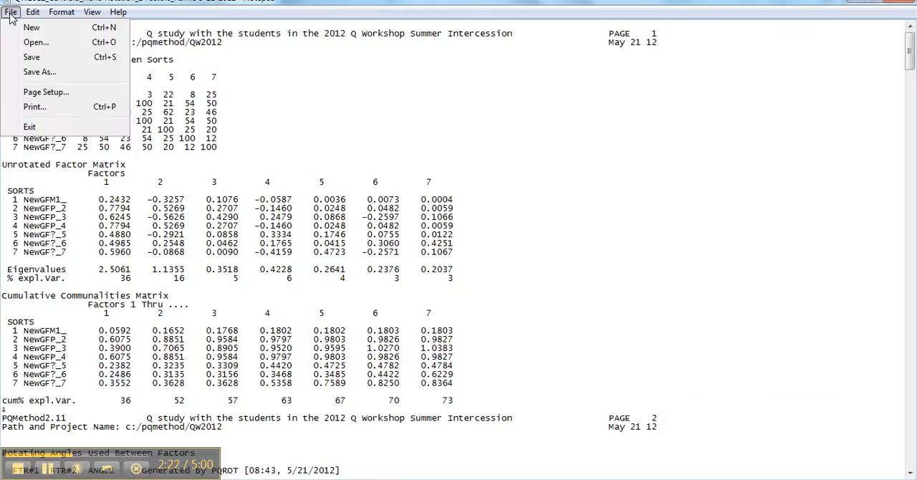
click(34, 106)
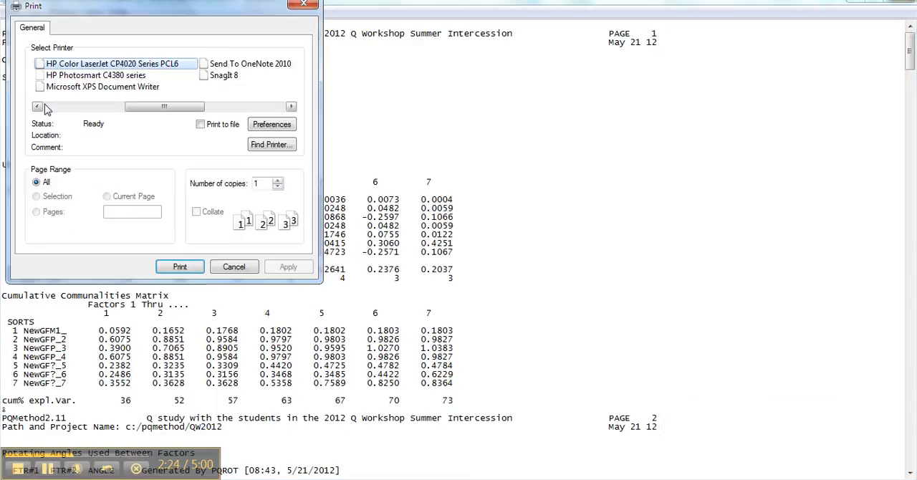
mouse_move(163, 84)
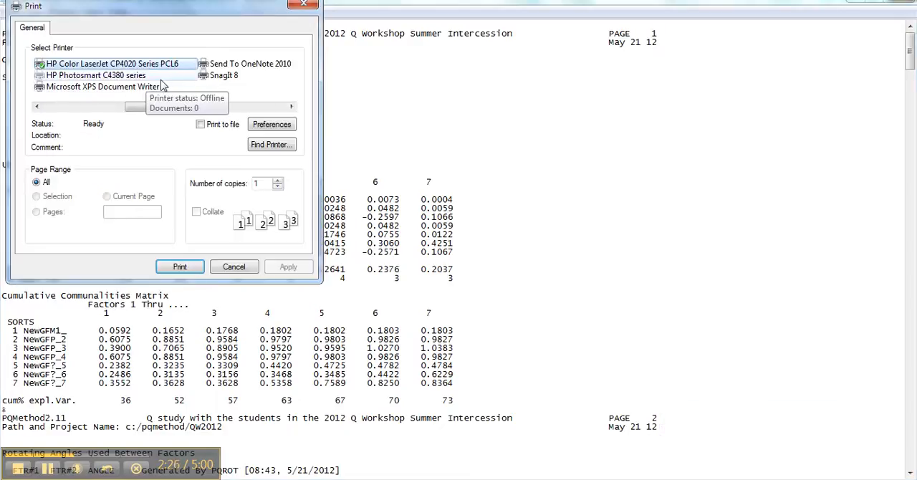
mouse_move(142, 112)
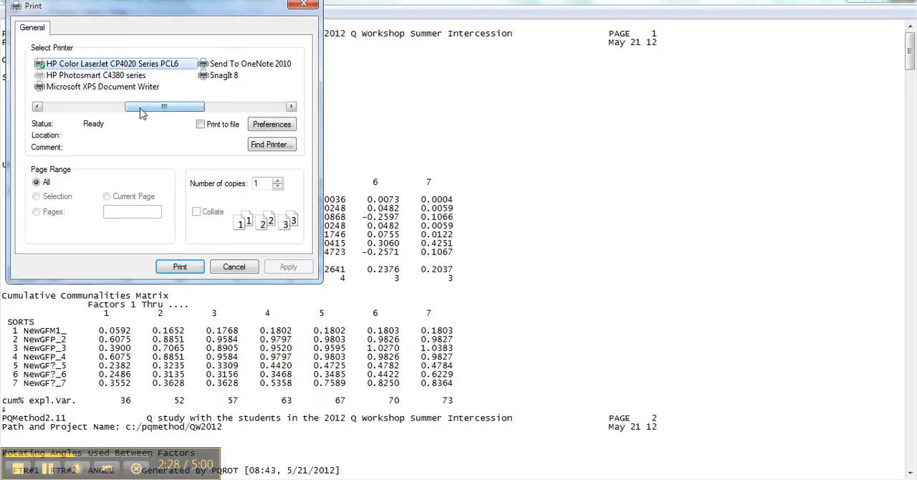
drag(164, 106, 117, 106)
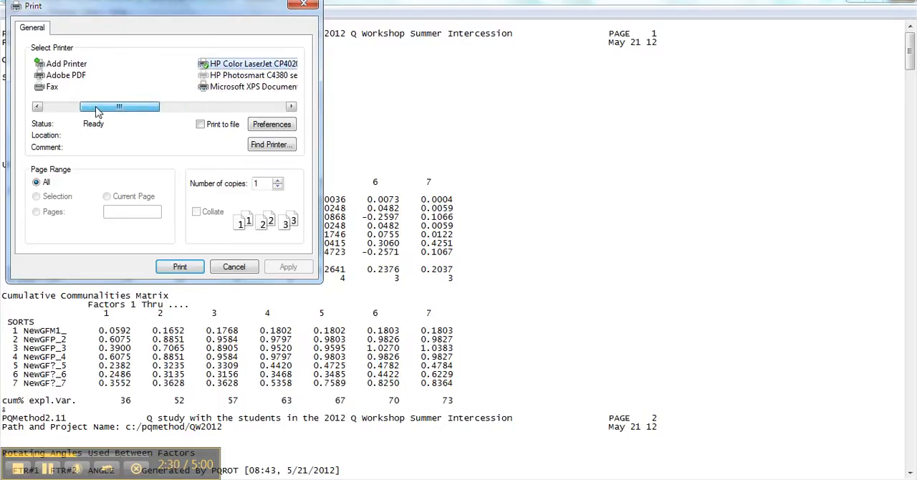
click(66, 75)
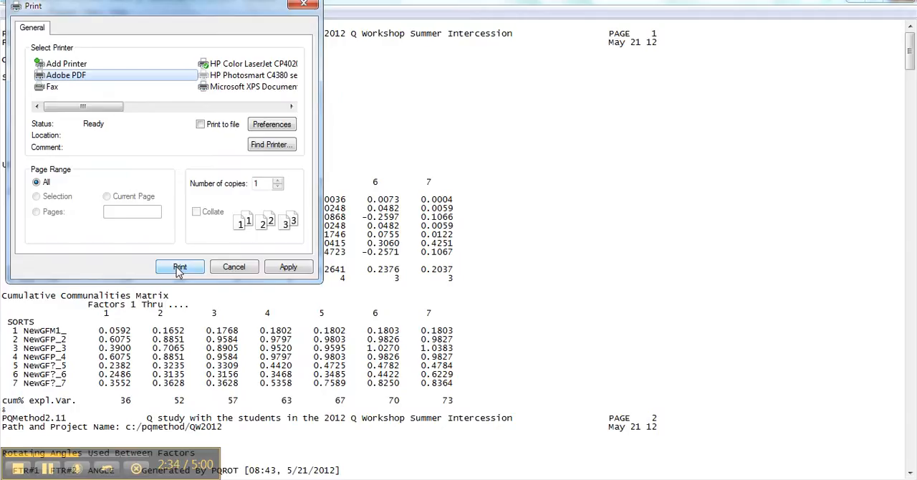
click(180, 267)
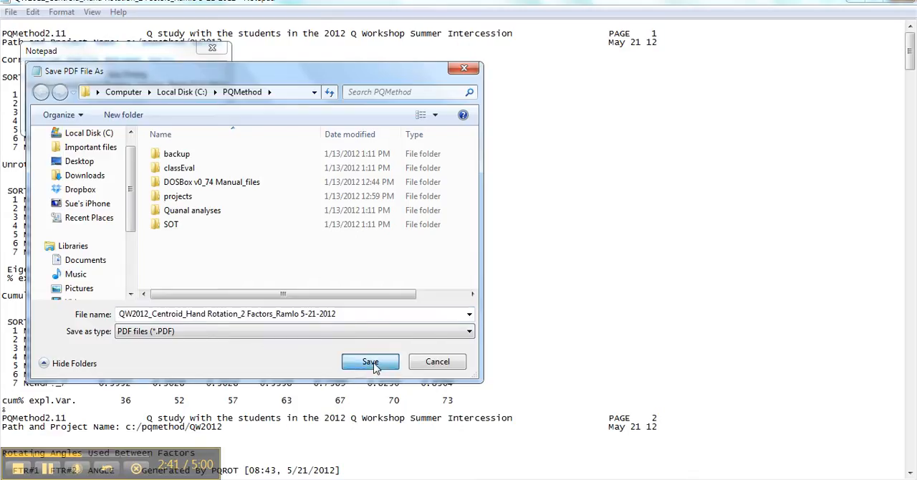
click(369, 361)
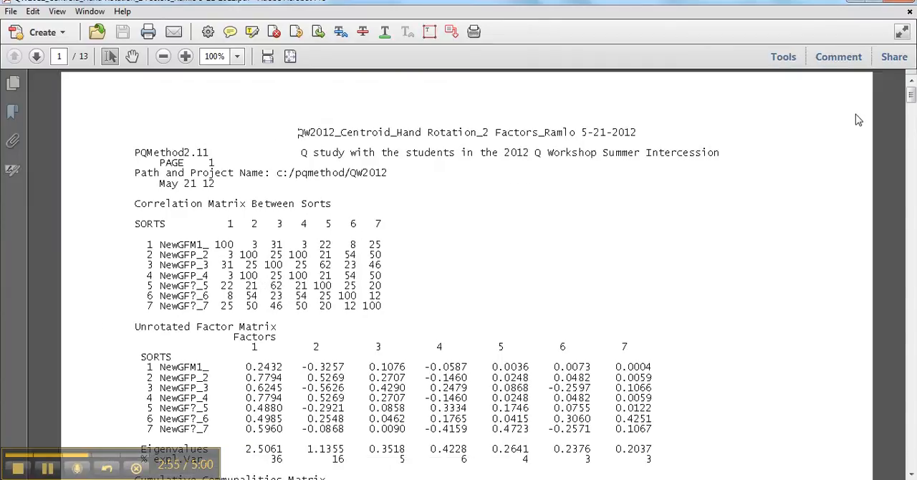
mouse_move(223, 215)
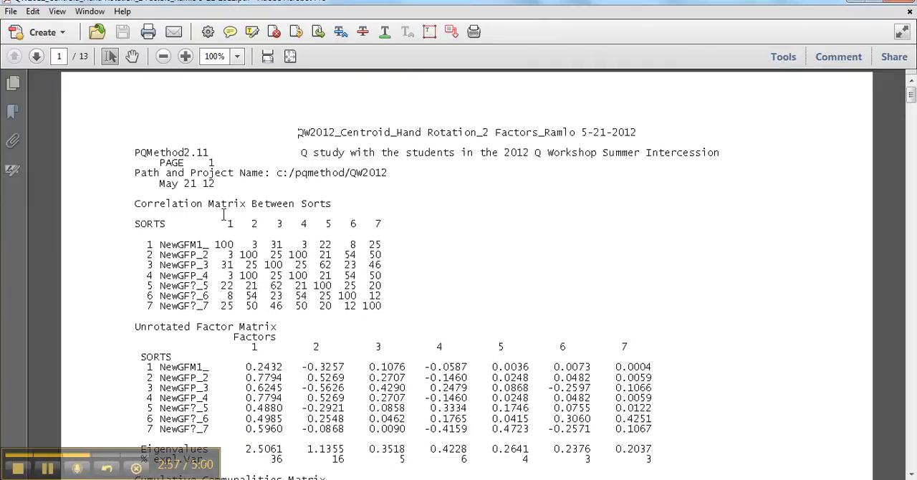
mouse_move(901, 137)
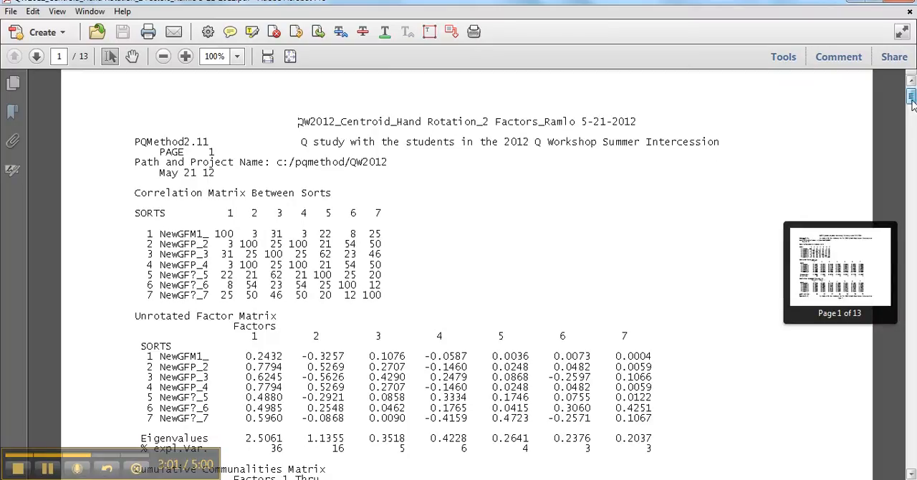
Step: Read through page 1 of the PDF and move to page 2 with the rotating angles and factor matrix
scroll(down, 3)
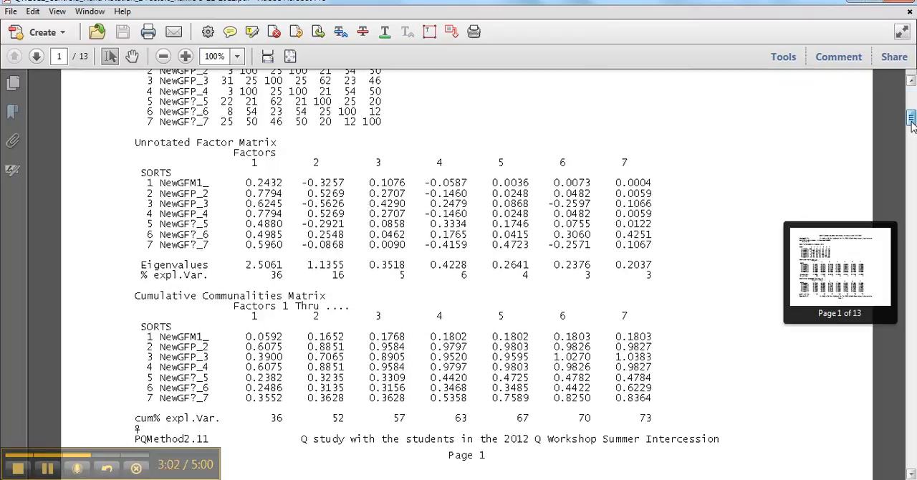
click(36, 56)
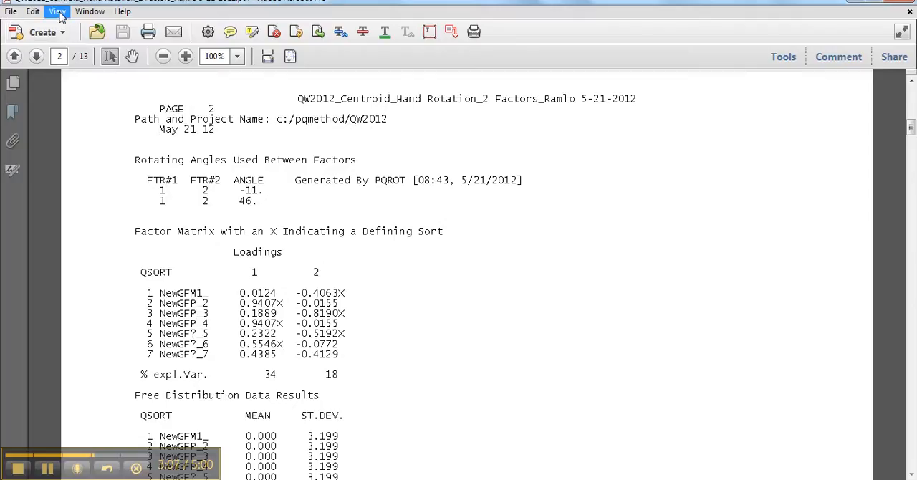
click(57, 11)
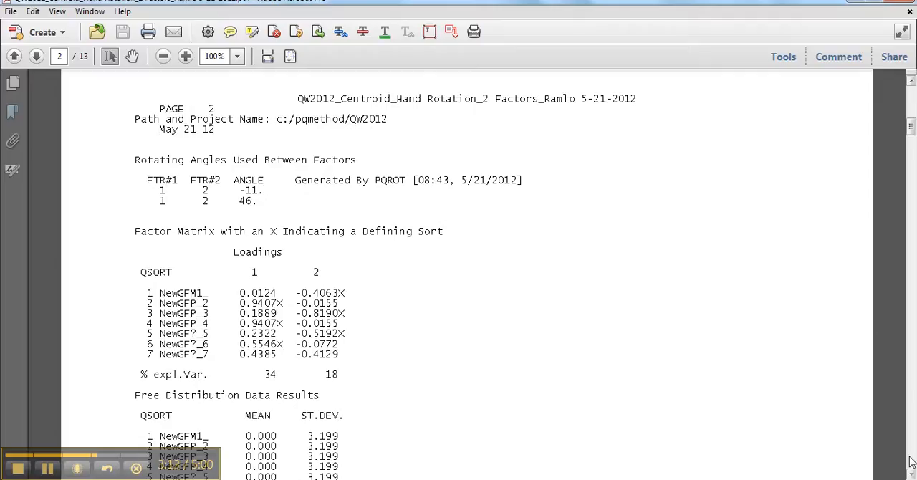
scroll(down, 3)
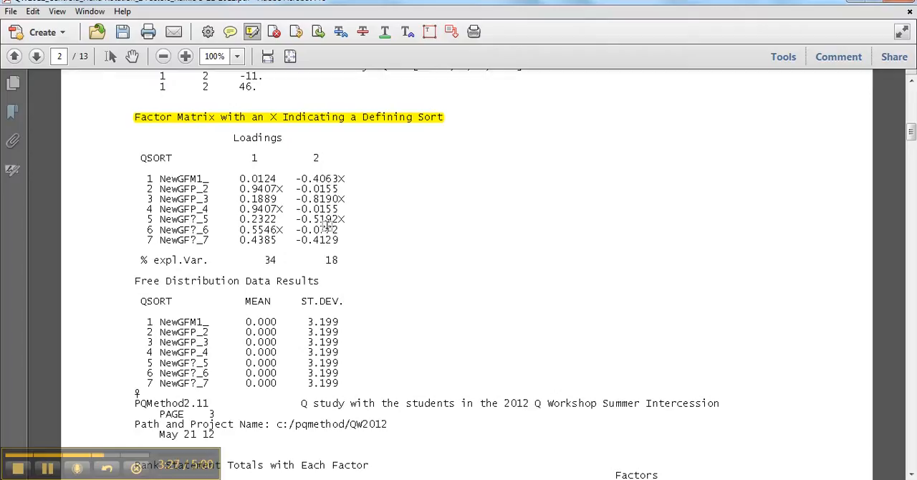
mouse_move(430, 249)
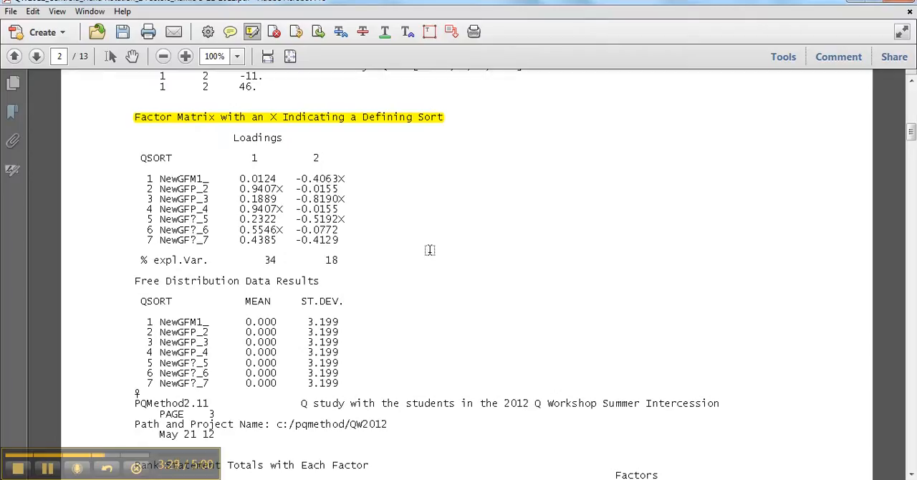
mouse_move(606, 294)
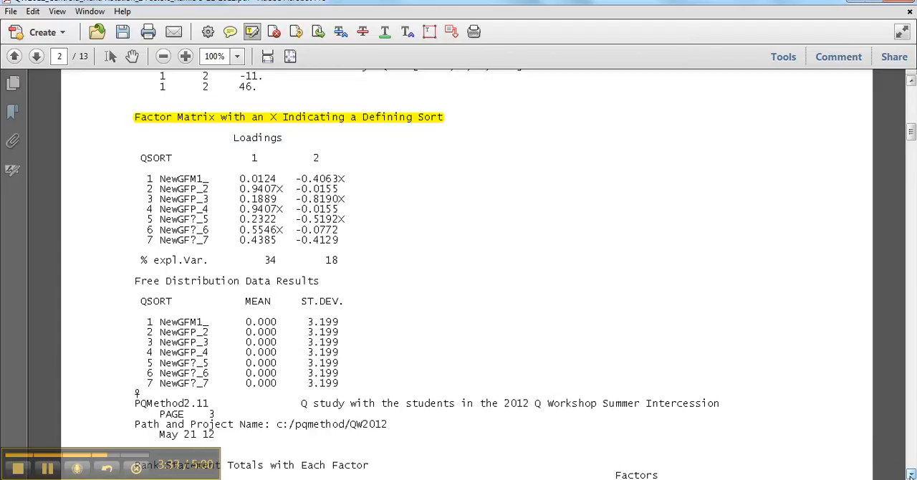
Step: Highlight the Correlations Between Factor Scores and Normalized Factor Scores headings in yellow
scroll(down, 3)
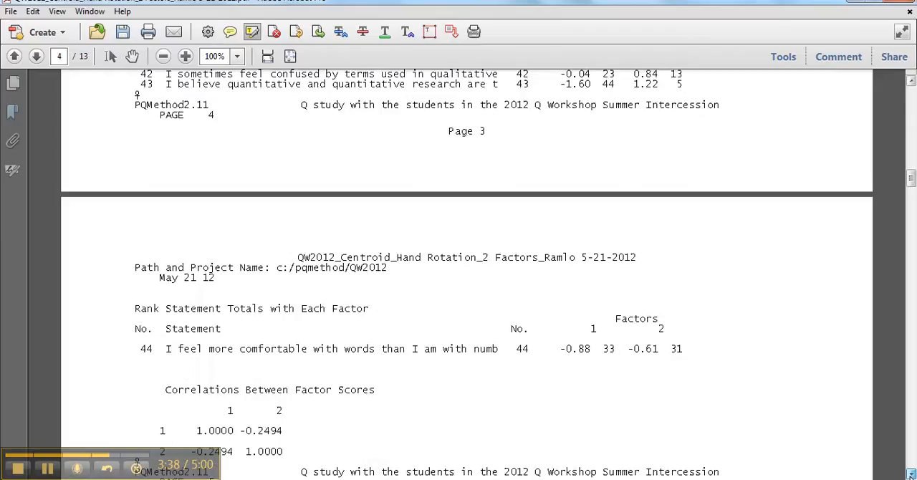
scroll(down, 3)
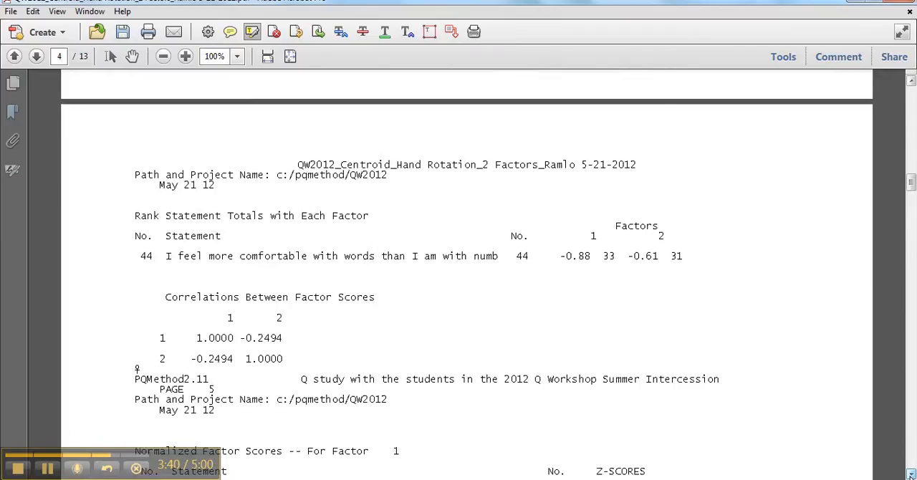
scroll(down, 3)
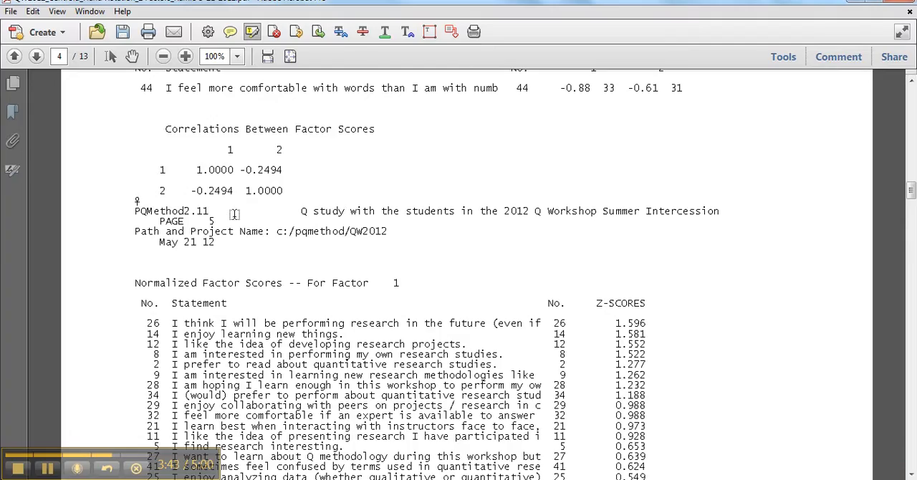
double_click(183, 129)
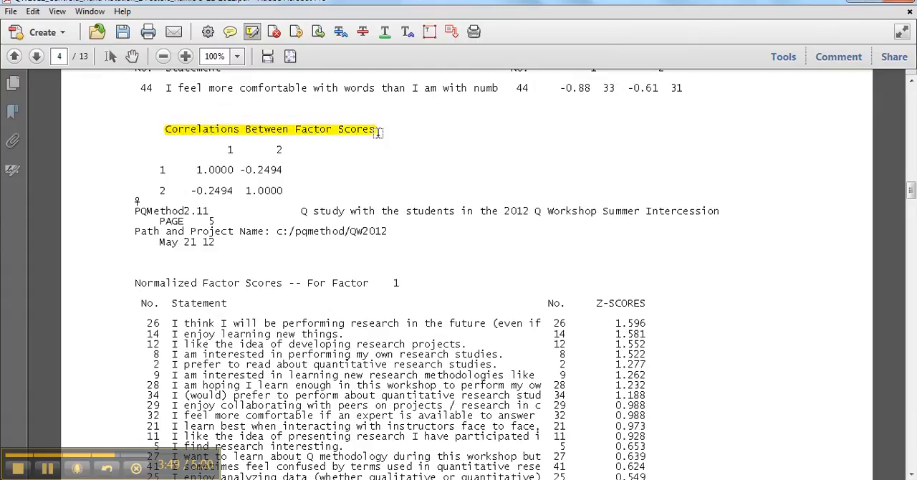
scroll(up, 3)
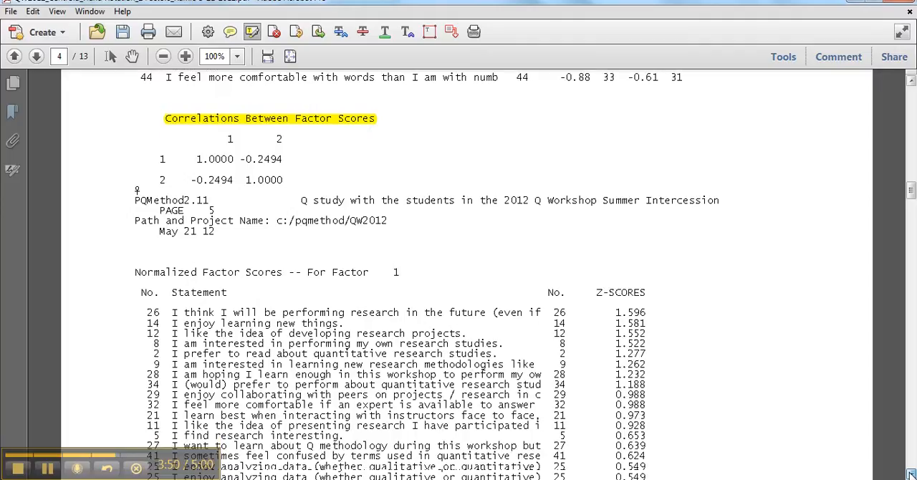
scroll(down, 3)
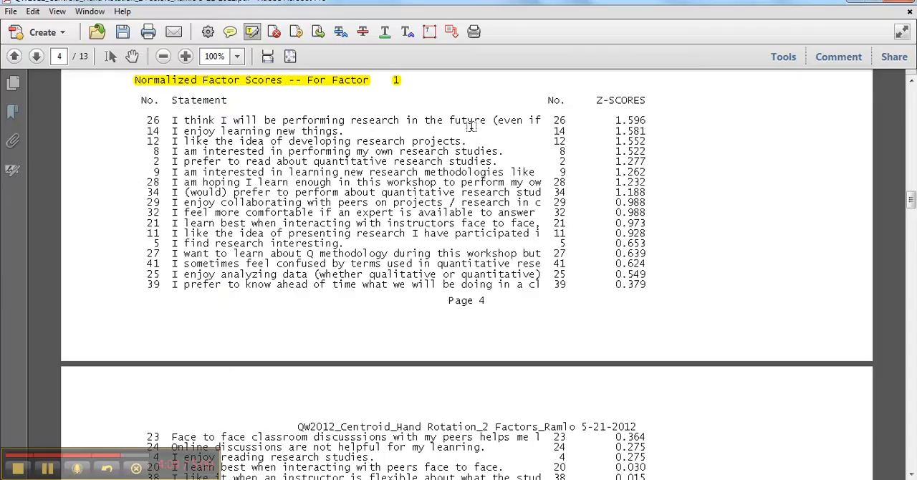
mouse_move(399, 65)
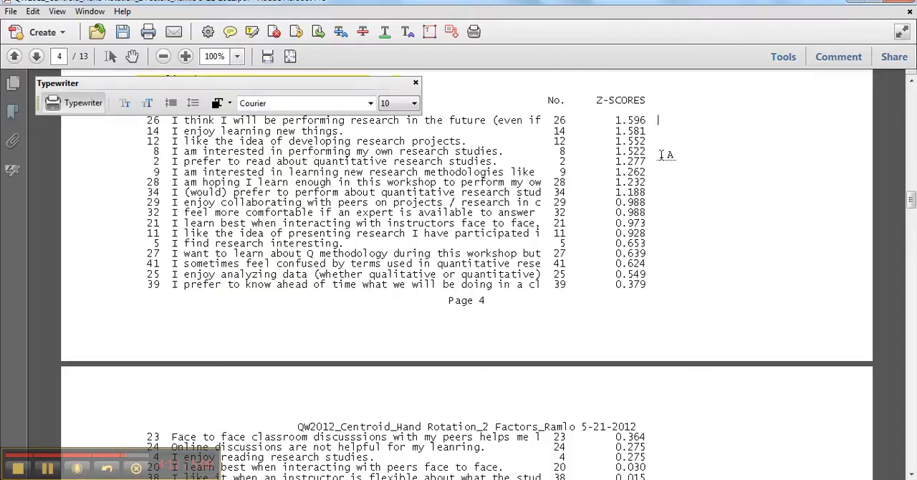
Step: Type +5 beside the three highest Factor 1 z-scores and continue to page 5
text(+5)
click(671, 132)
text(+)
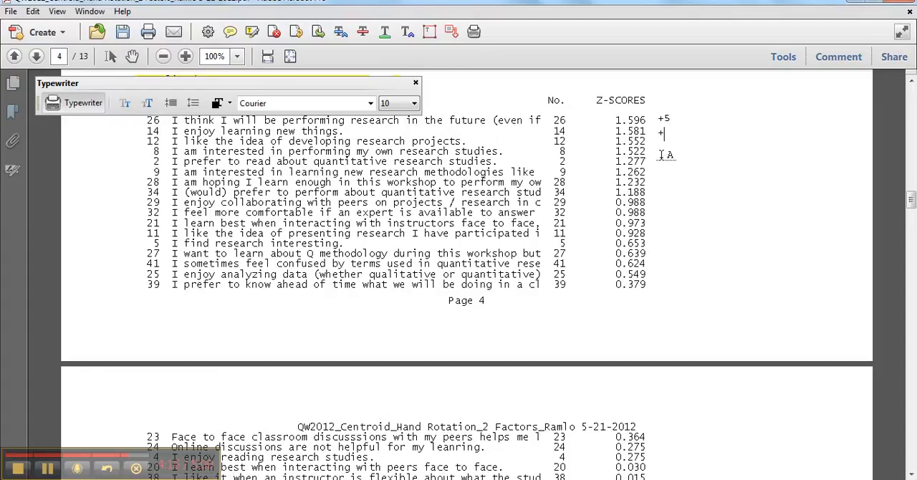
text(5)
text(+)
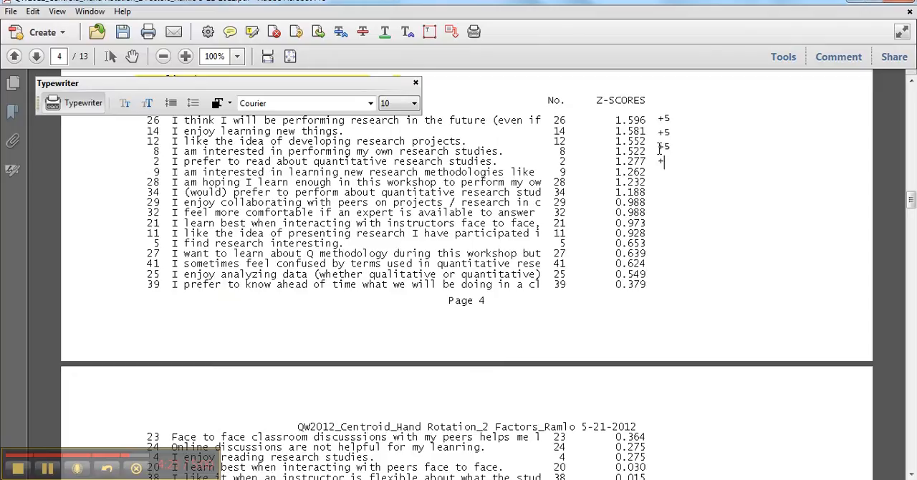
text(5)
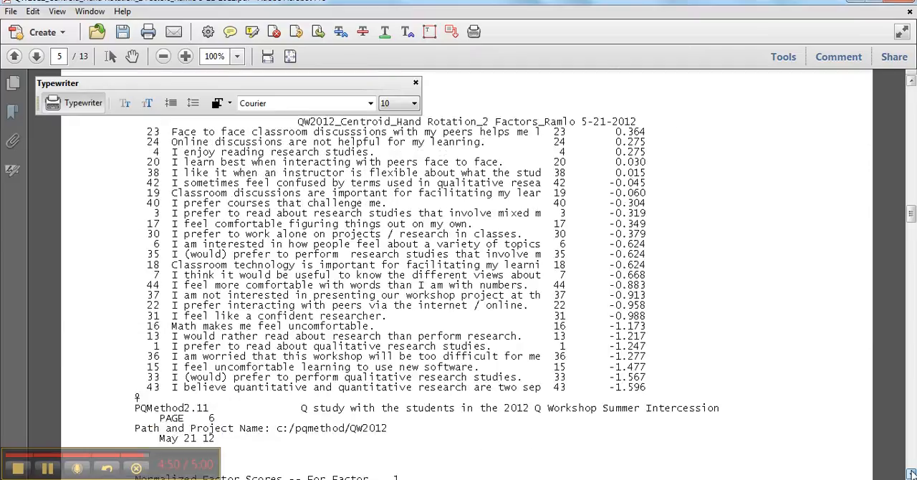
scroll(down, 3)
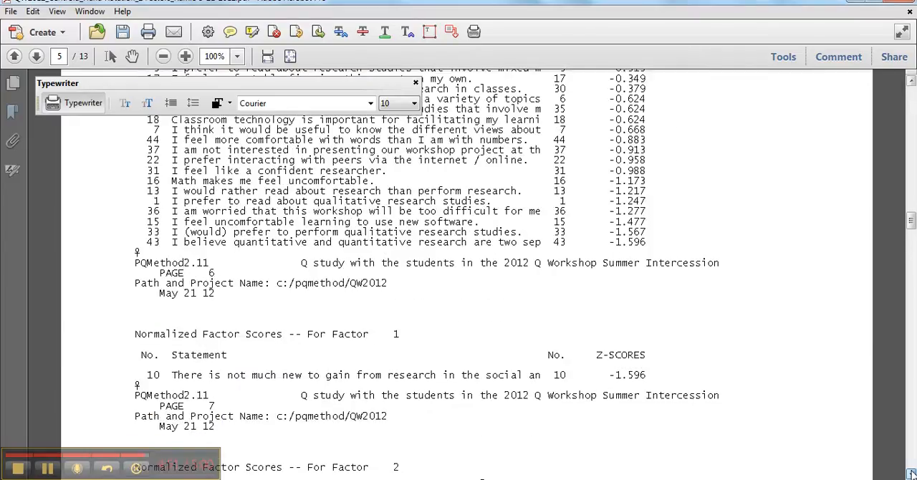